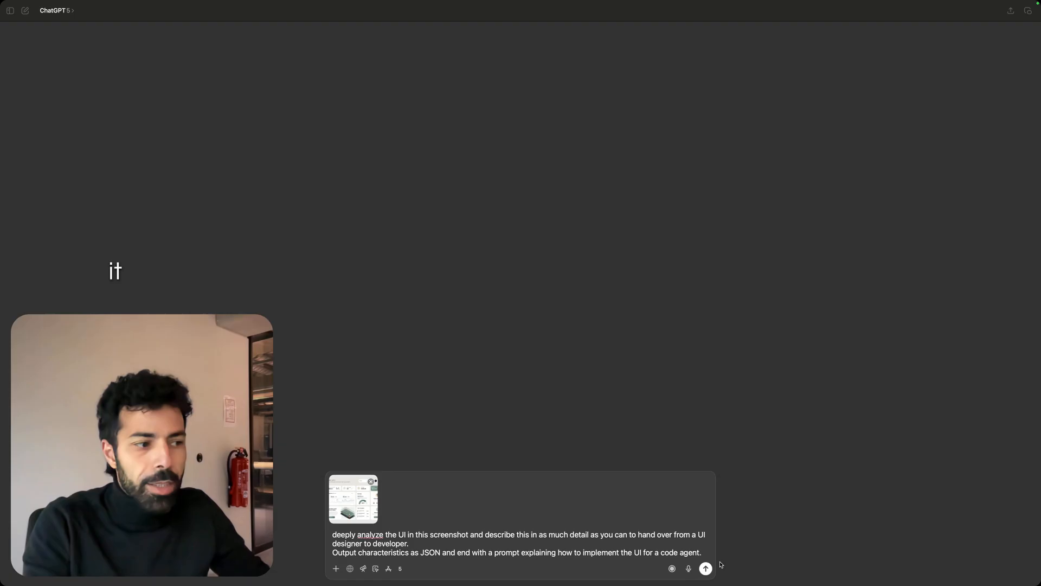
Submit the dashboard screenshot with the analysis prompt to ChatGPT
click(705, 567)
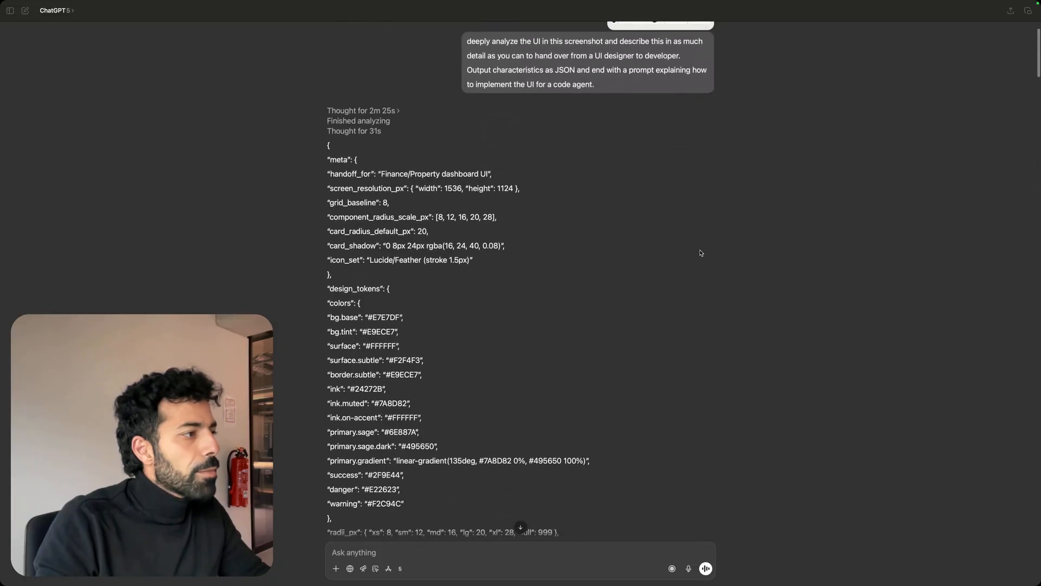
Scroll through ChatGPT's JSON design handoff response
scroll(down, 3)
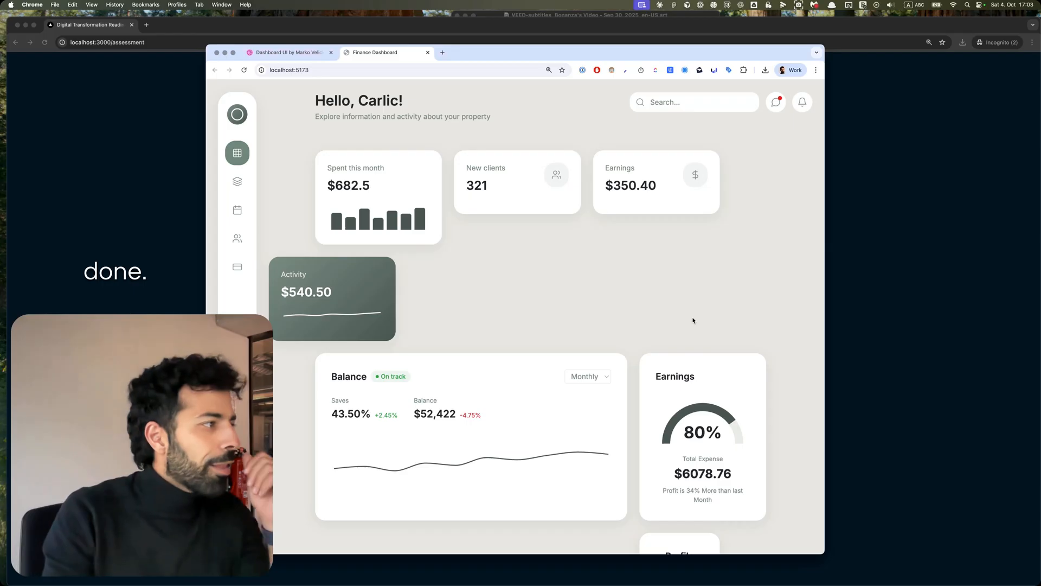
Compare the rebuilt localhost Finance Dashboard against the original Dribbble design
scroll(down, 3)
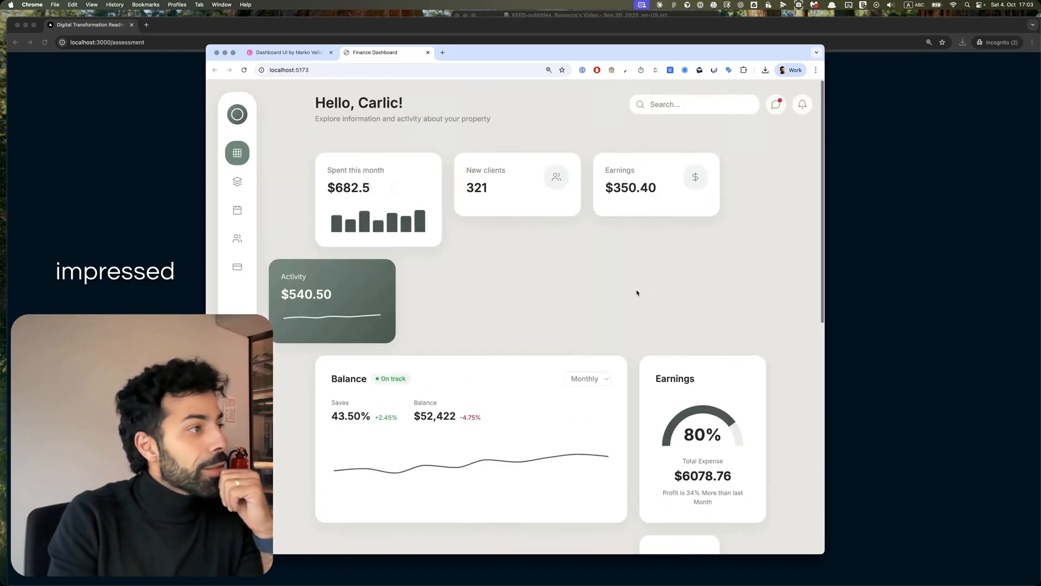
click(288, 52)
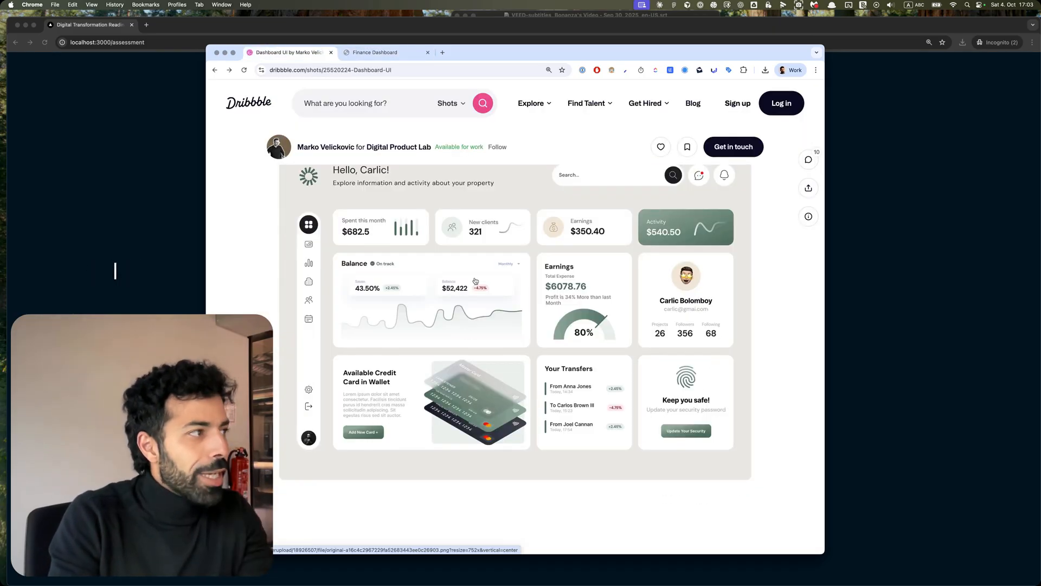
click(375, 52)
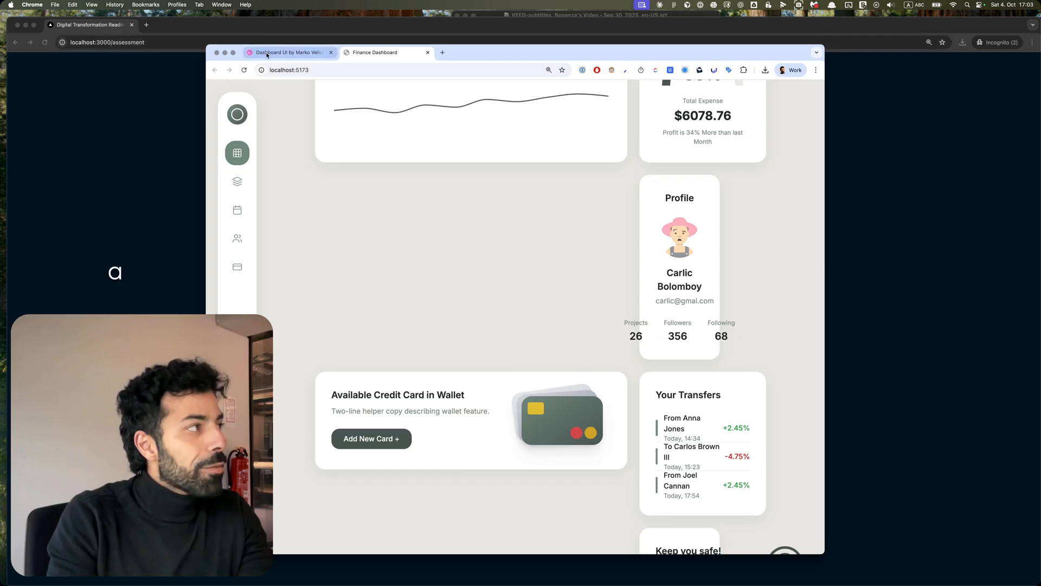
click(288, 52)
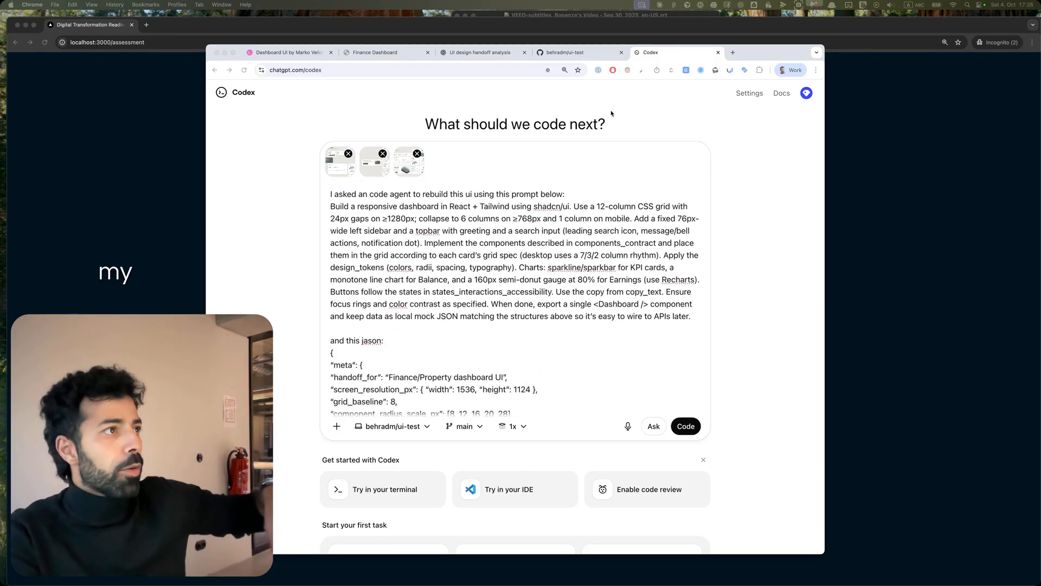
Check the ui-test repo, then submit the 'Review UI build and provide fix specifications' task to Codex
click(564, 52)
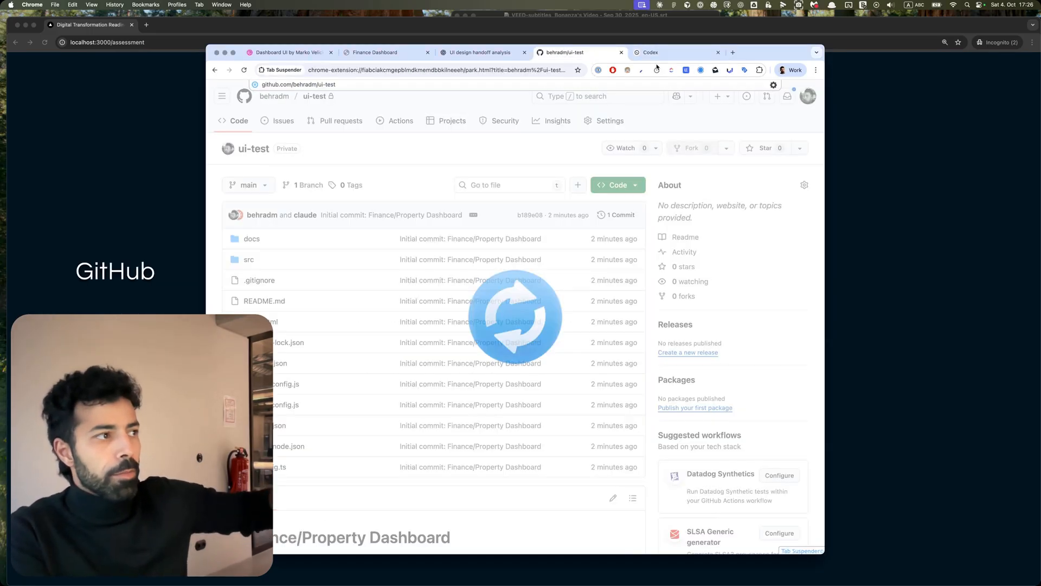
click(672, 52)
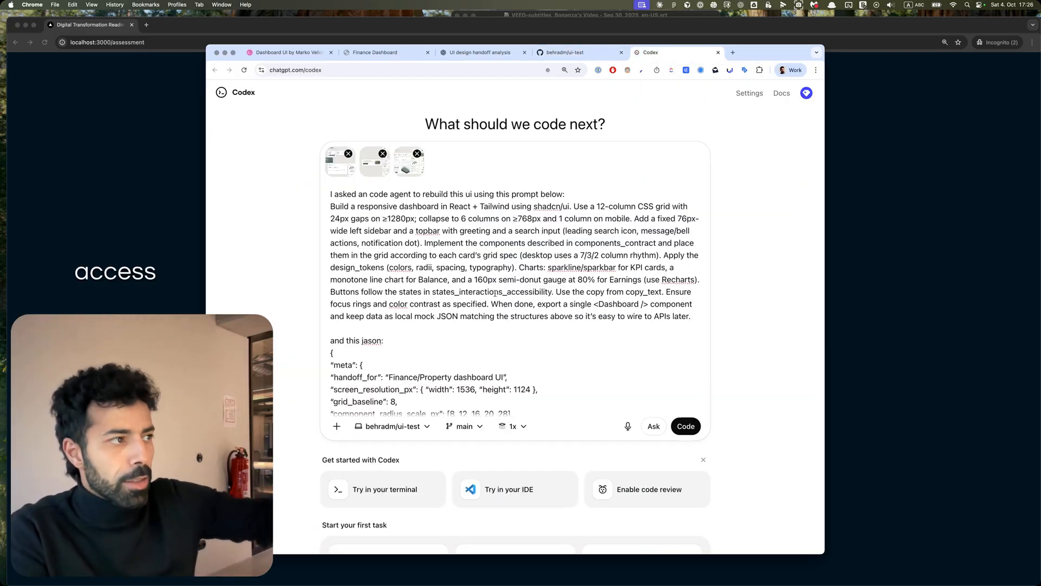
scroll(down, 3)
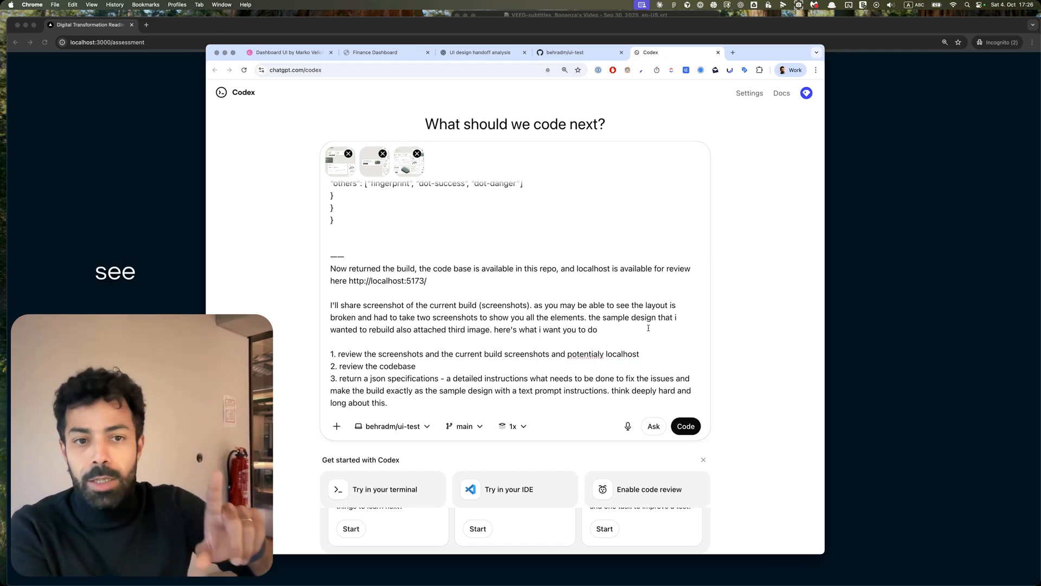
click(684, 425)
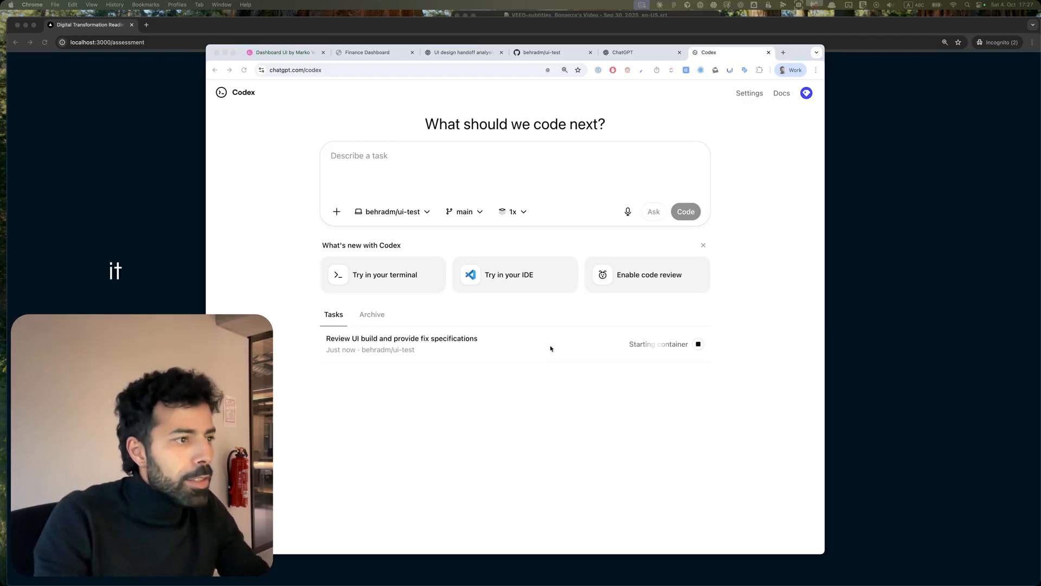
Open the running 'Review UI build and provide fix specifications' task
click(401, 343)
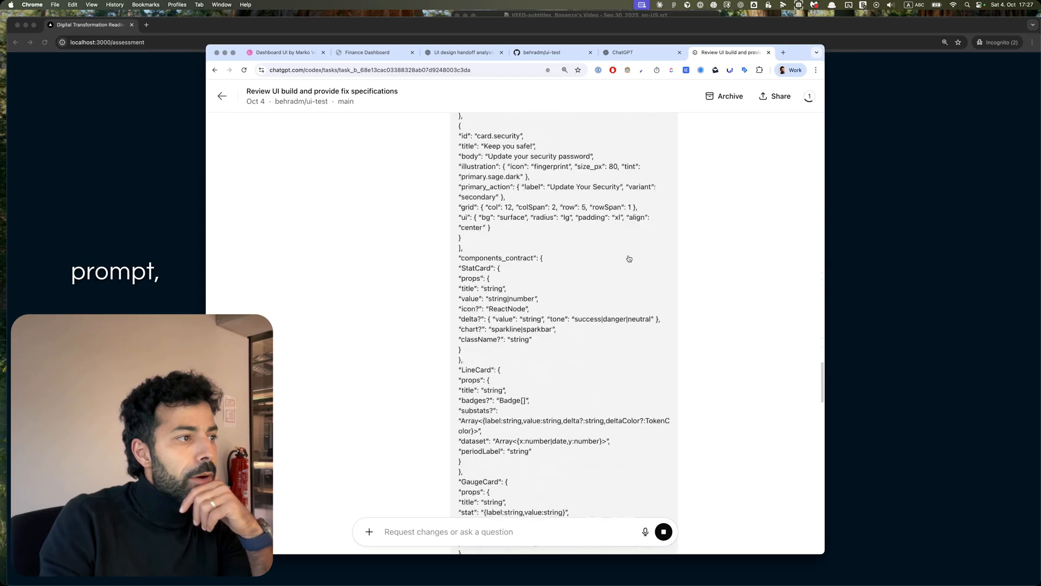
View the review task's full activity log
scroll(up, 3)
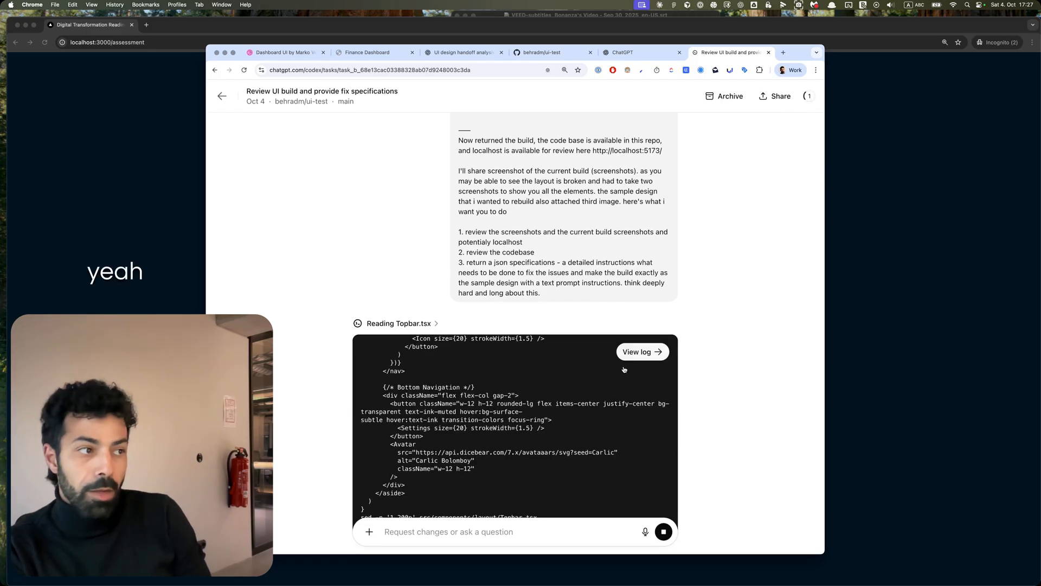
click(222, 95)
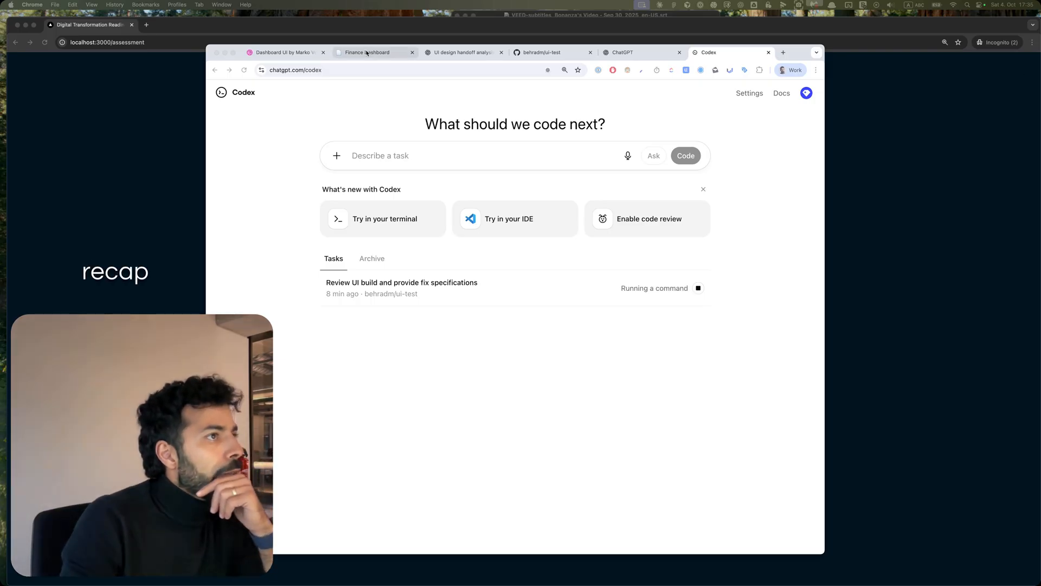
Scroll through the broken local Finance Dashboard build, then return to the Dribbble original
click(369, 52)
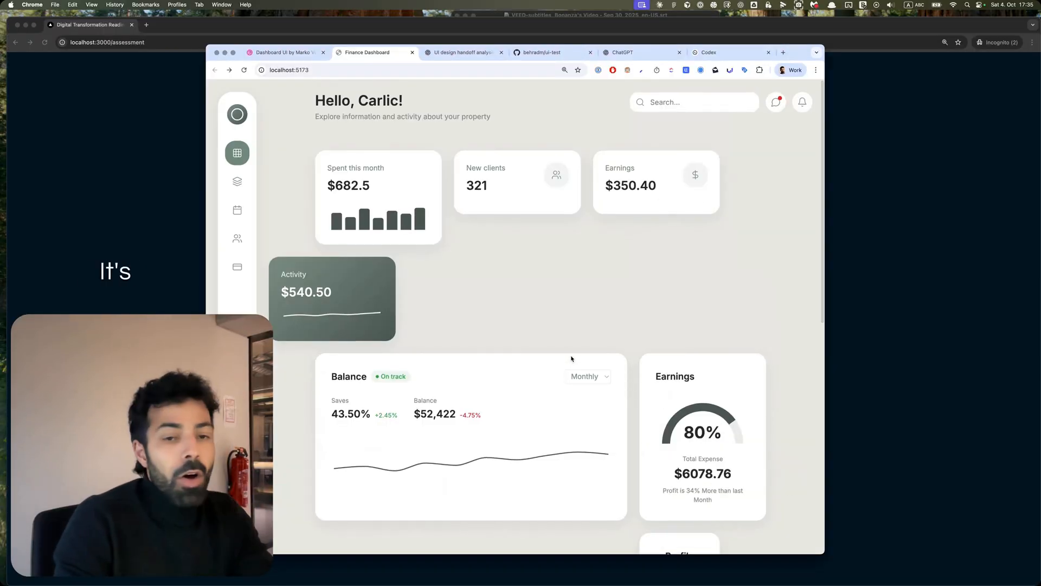
scroll(down, 3)
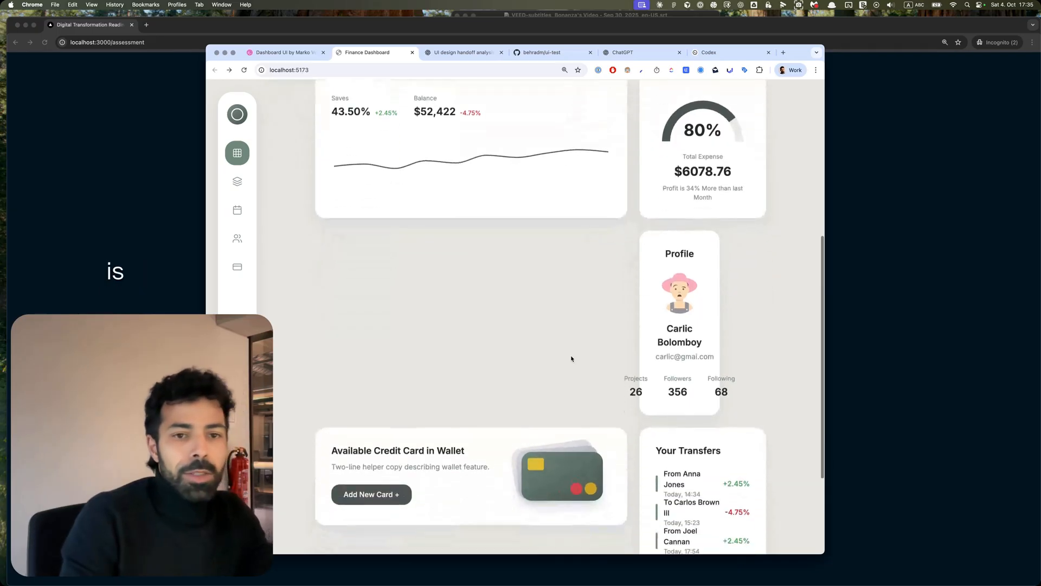
scroll(down, 3)
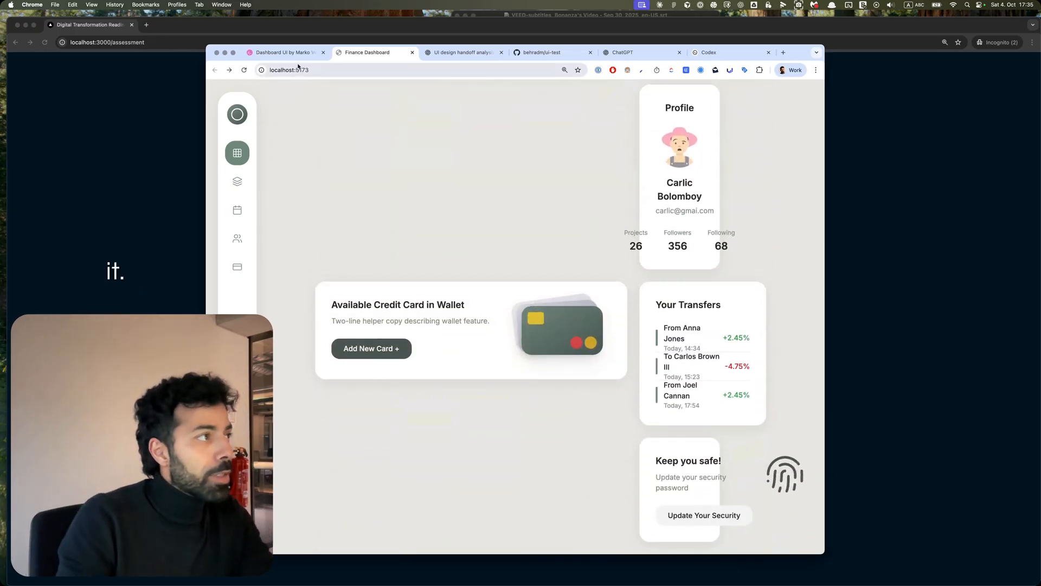
click(289, 70)
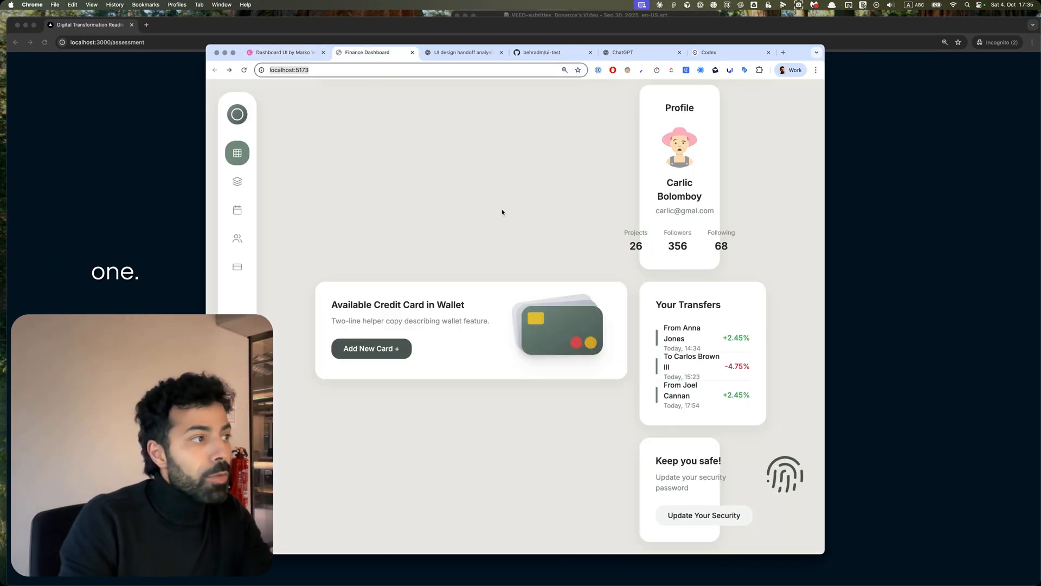
click(285, 52)
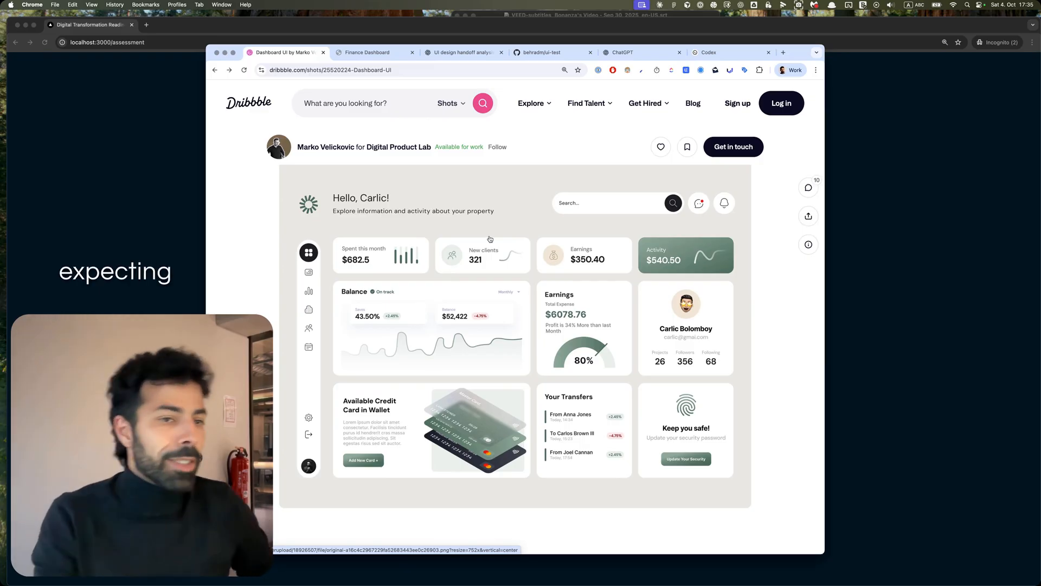
Recheck the rebuilt dashboard, then open the fix-specifications review task in Codex
click(376, 52)
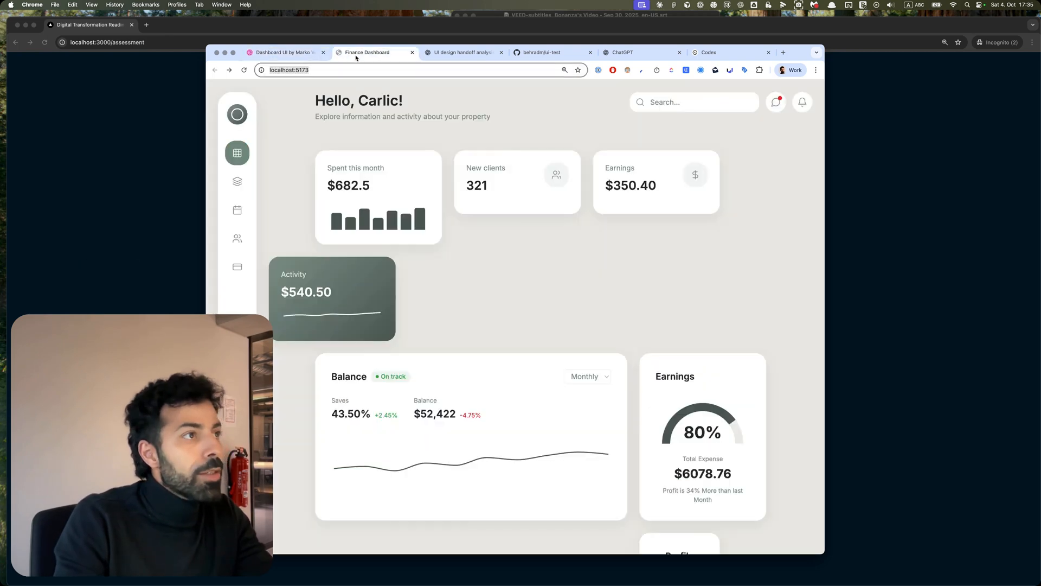
click(730, 52)
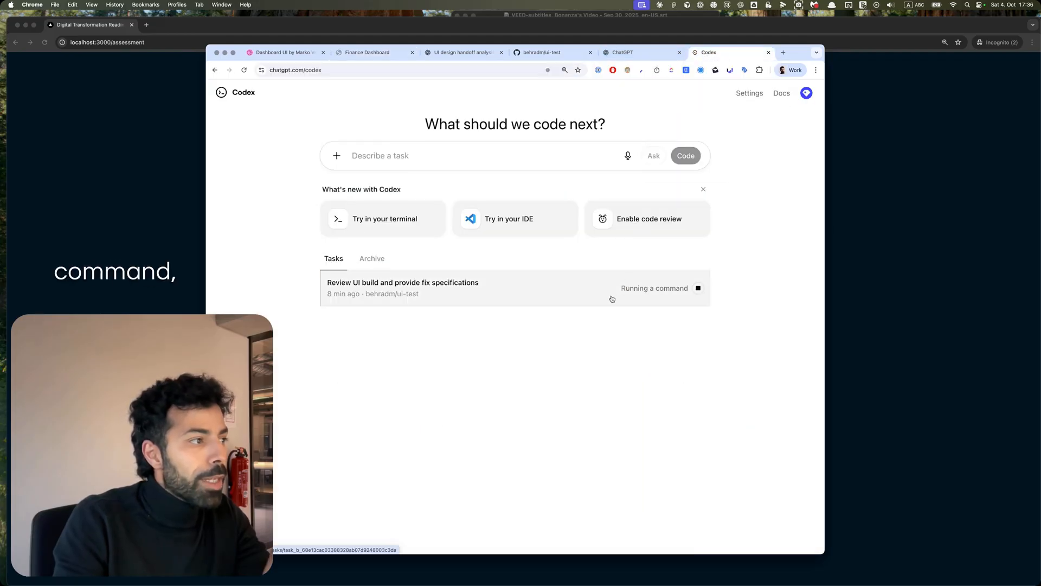
click(403, 282)
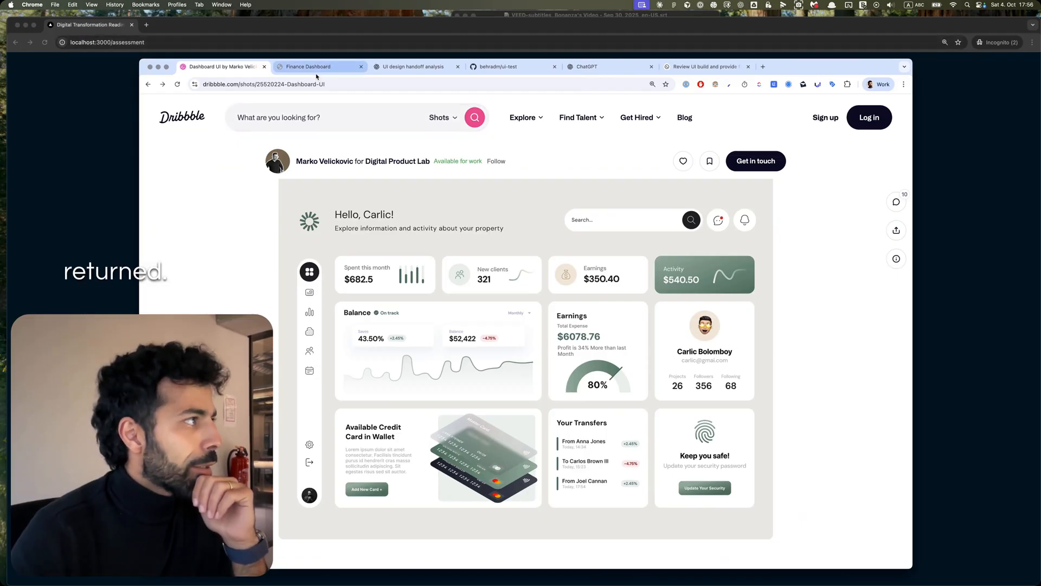
Compare the scrolled Finance Dashboard rebuild against the Dribbble original again
click(309, 66)
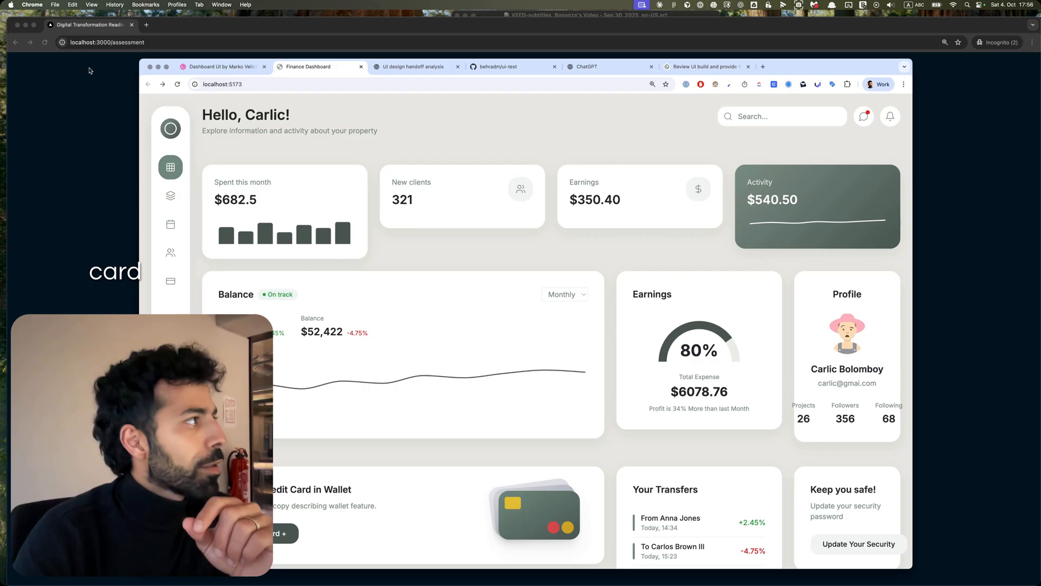
click(221, 66)
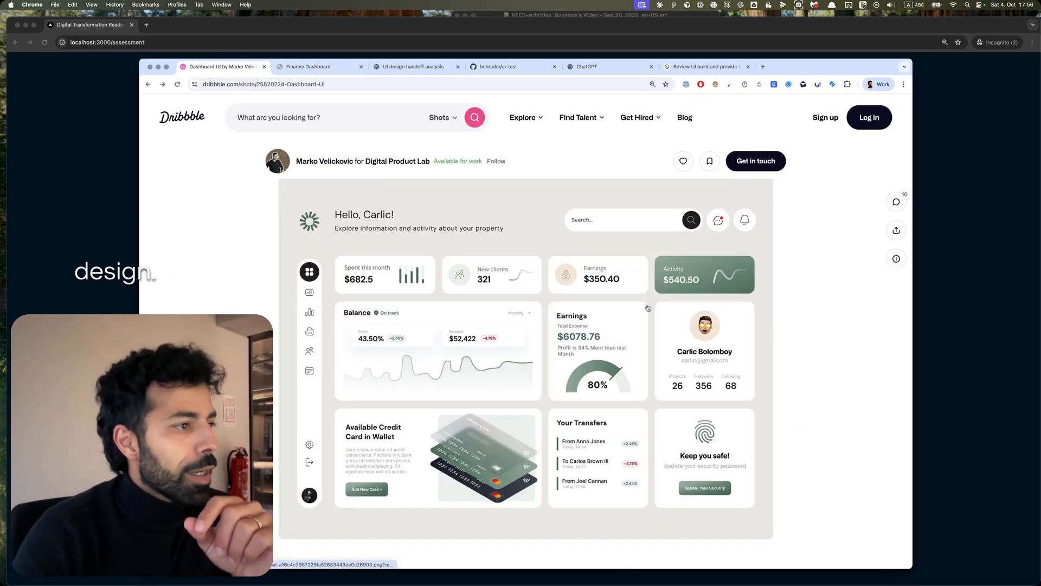
click(319, 66)
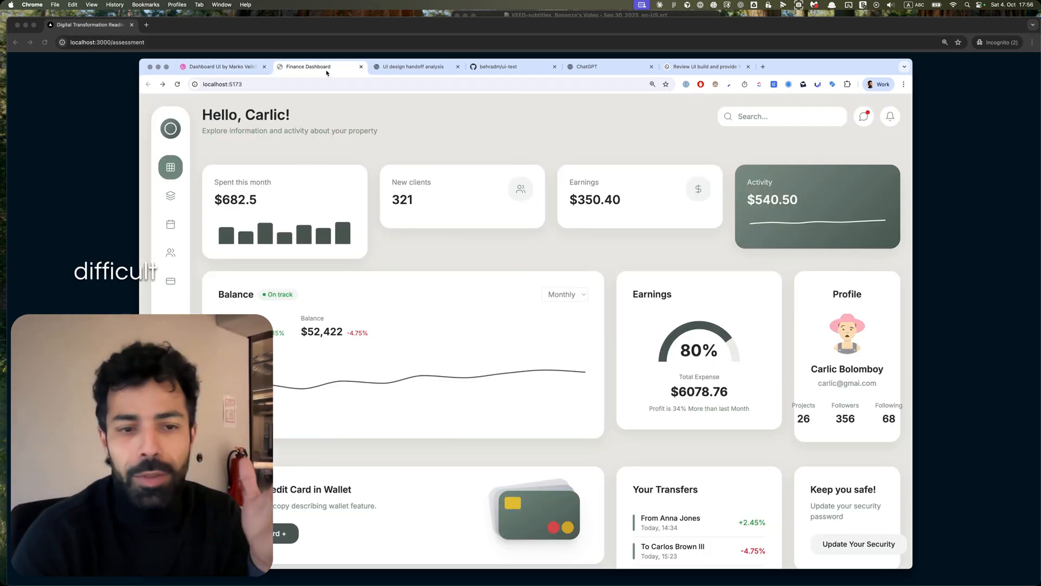
mouse_move(475, 301)
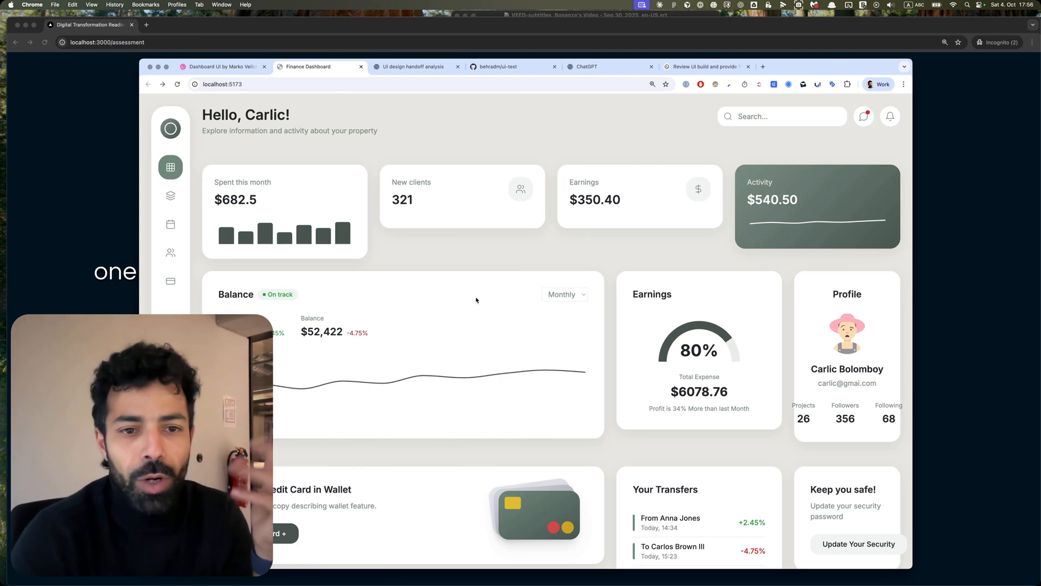
scroll(down, 3)
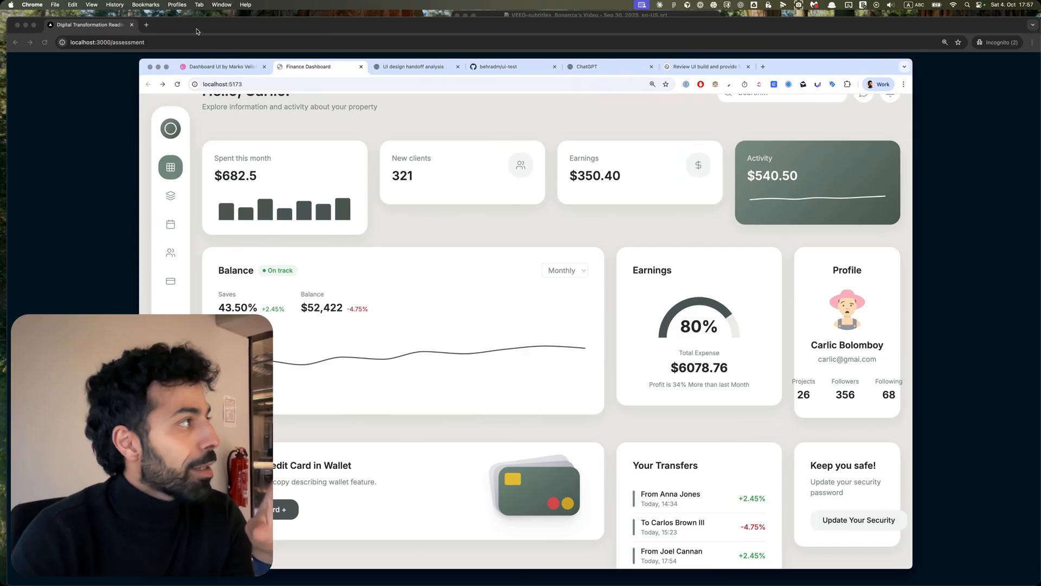
click(222, 67)
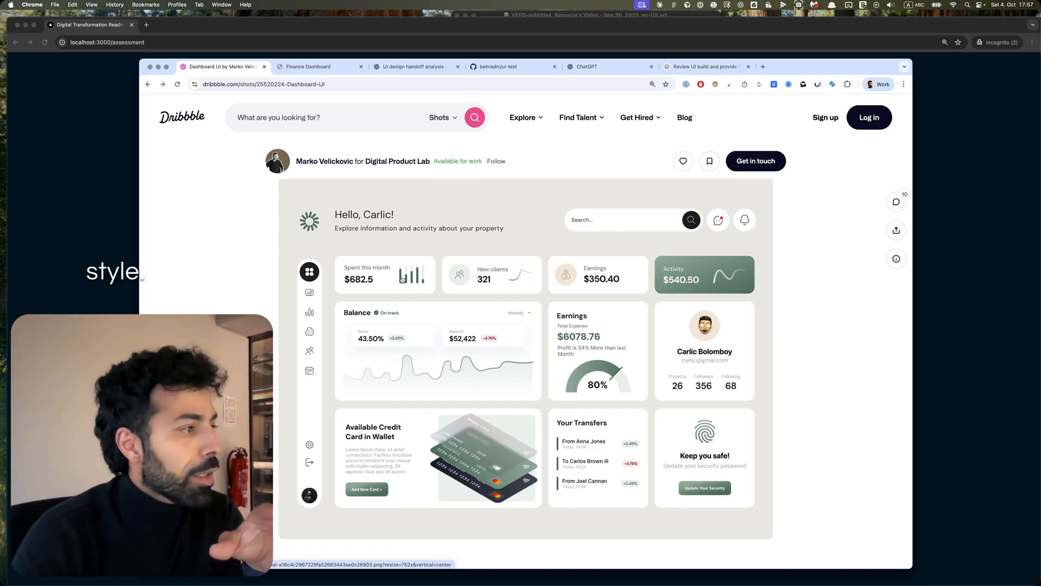
Return to the rebuilt Finance Dashboard after another look at the Dribbble original
click(309, 66)
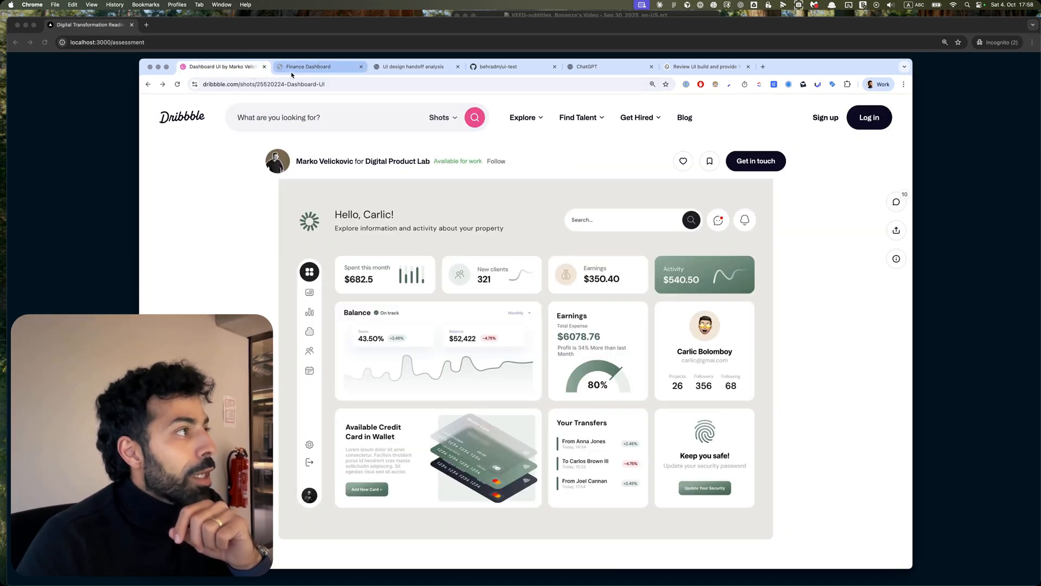
click(308, 66)
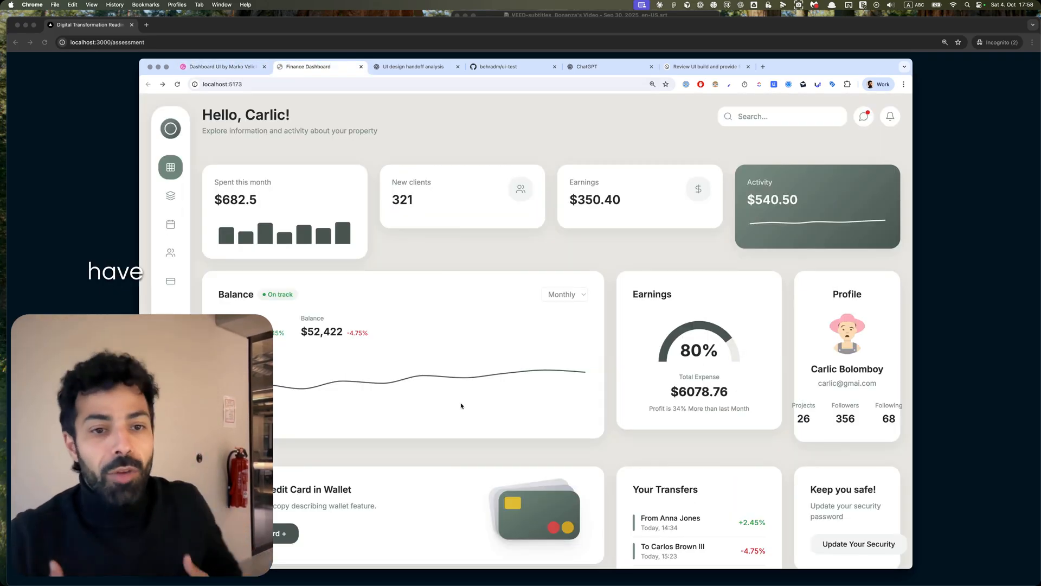